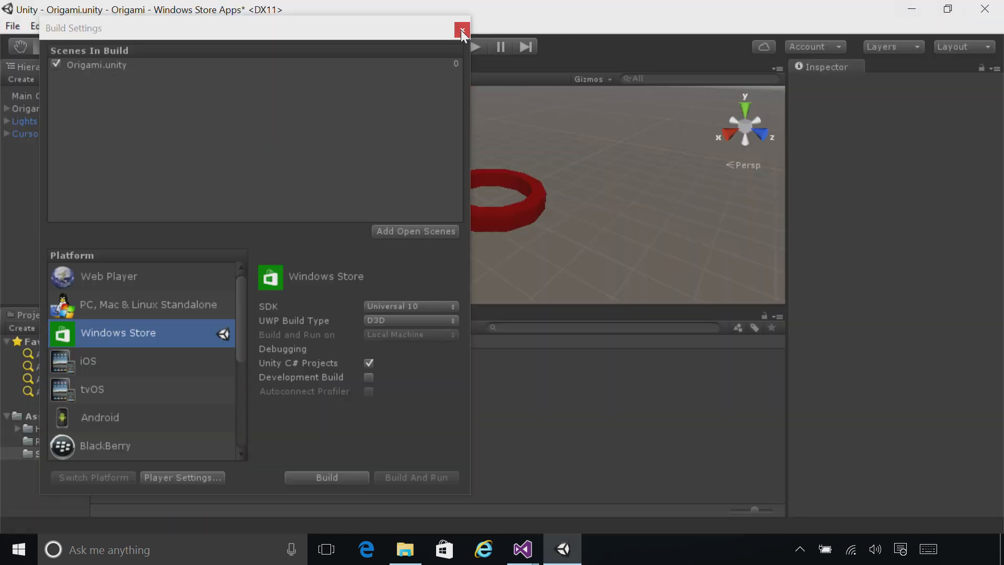
Close Build Settings and create a C# script named SpeechManager in the Scripts folder.
click(462, 31)
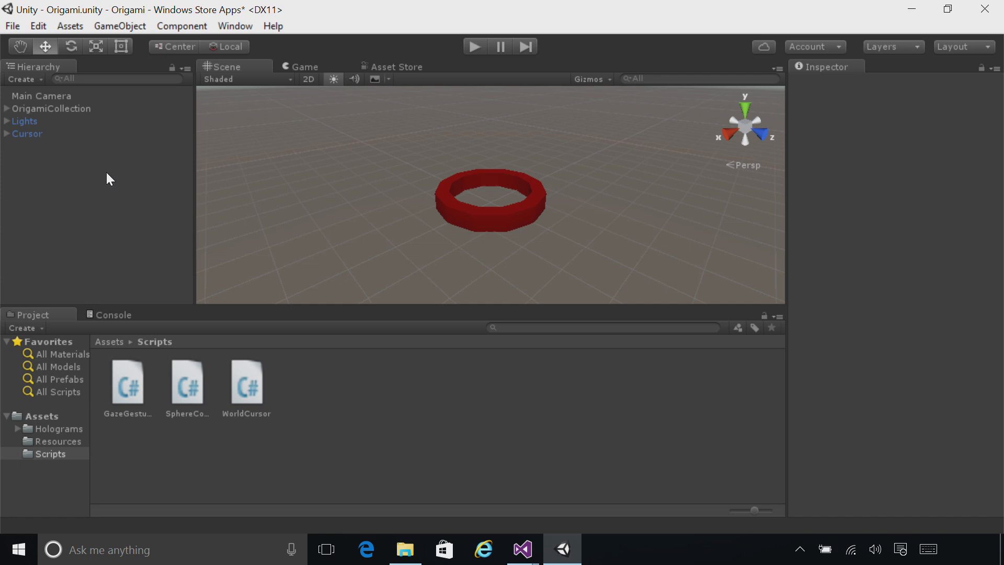
right_click(50, 453)
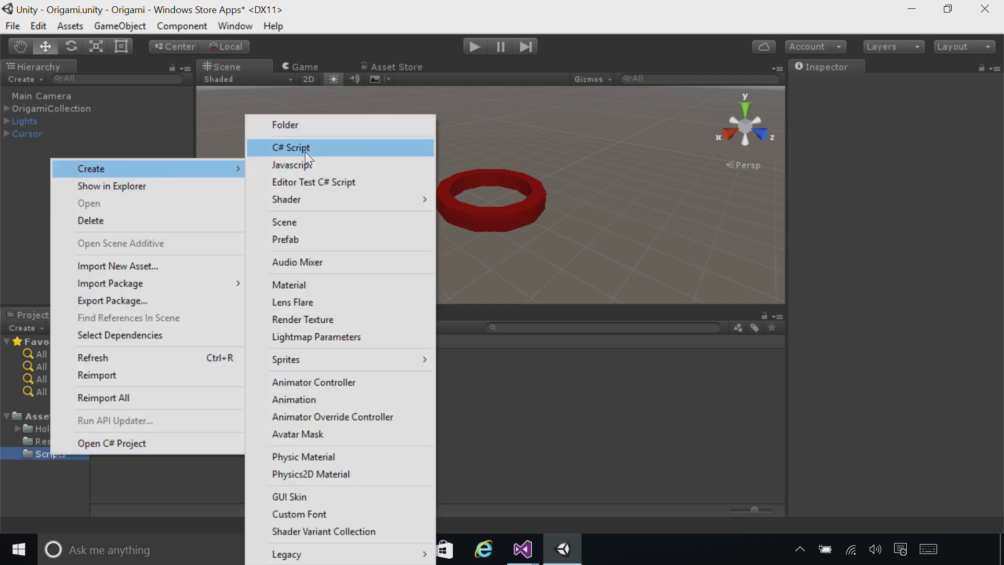
click(291, 148)
text(SpeechManager)
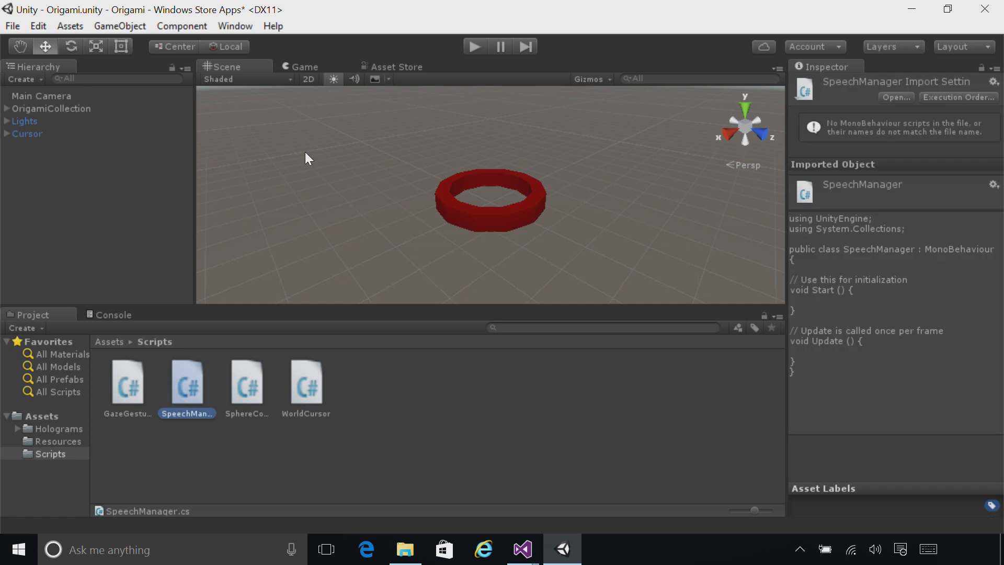
Attach SpeechManager to OrigamiCollection, confirm it in the Inspector, and open the script.
click(25, 121)
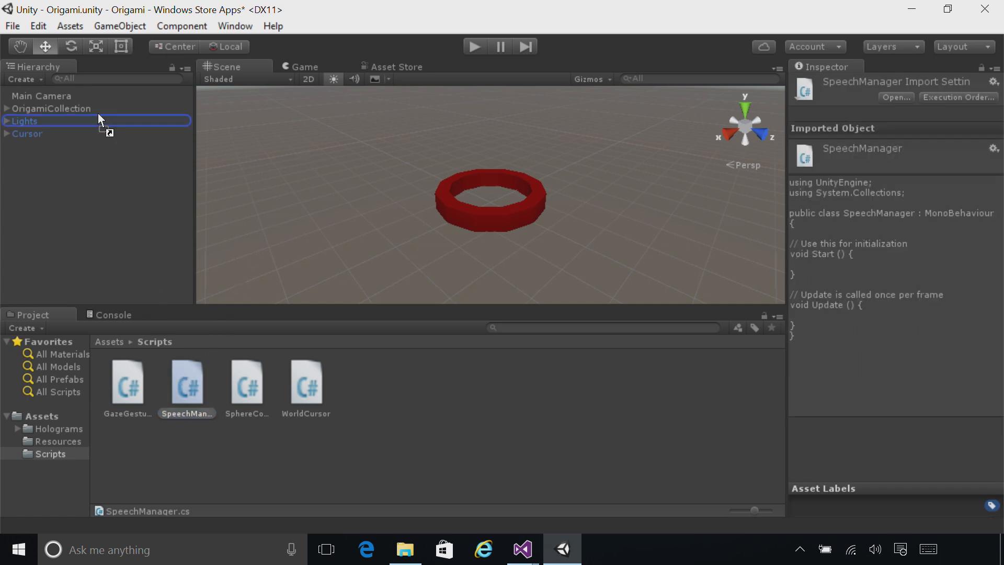
click(7, 109)
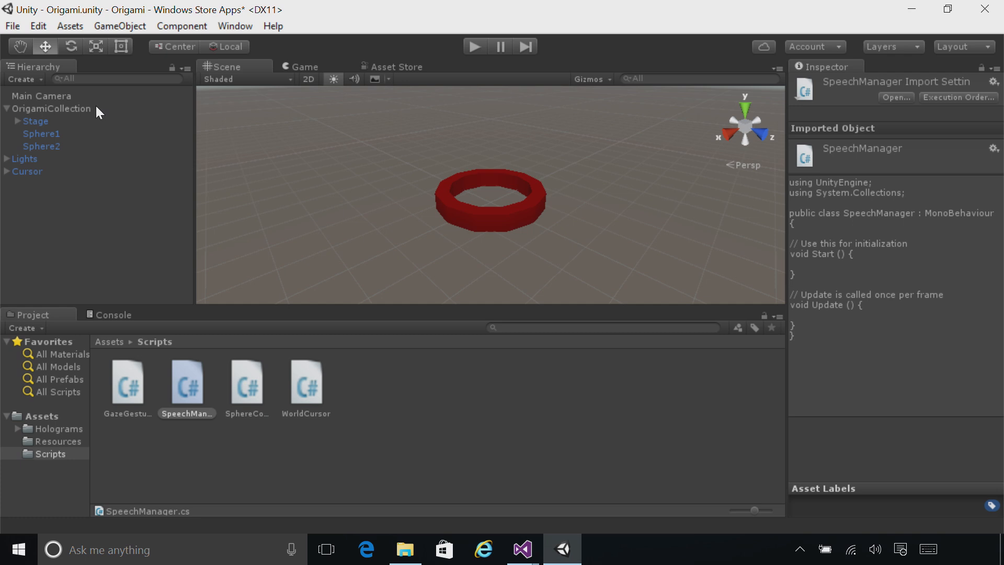
click(51, 108)
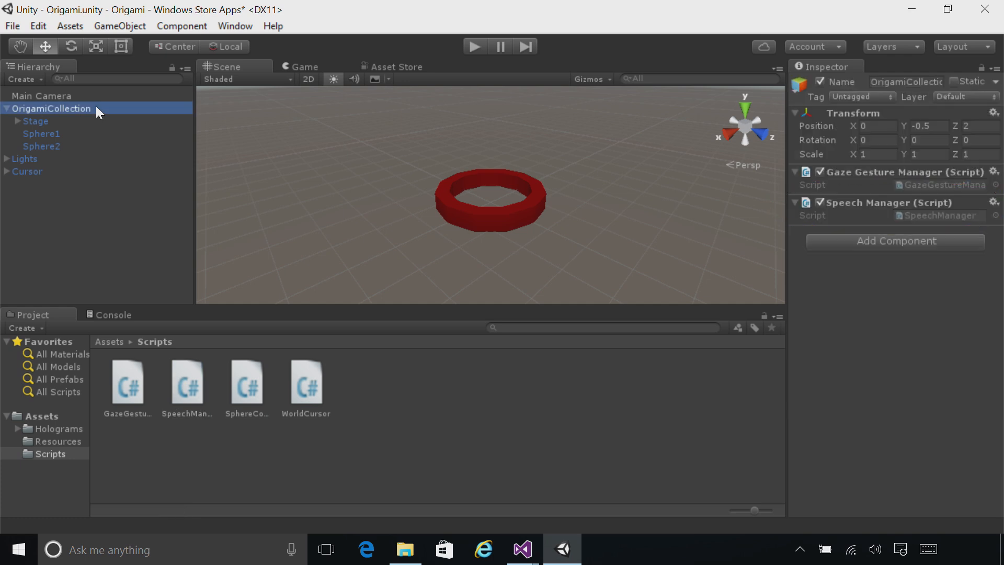
click(186, 384)
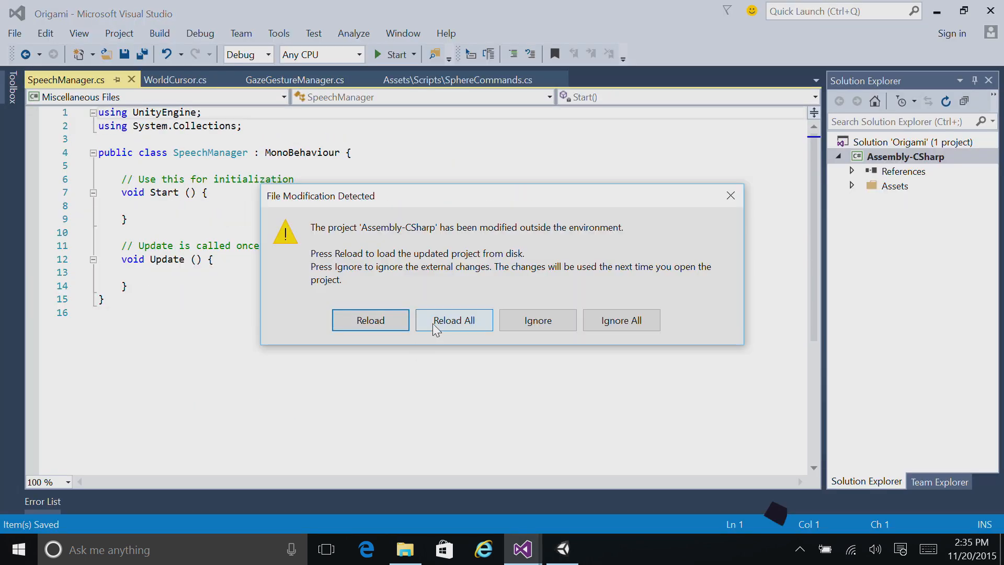
Reload the changed project and save SpeechManager with 'Reset world' and 'Drop Sphere' keywords.
click(454, 320)
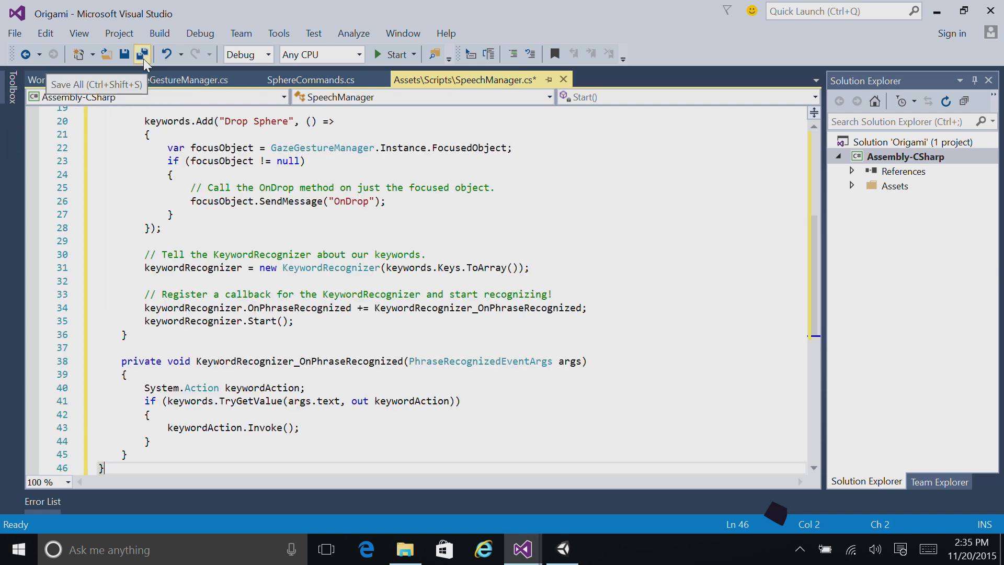
click(142, 54)
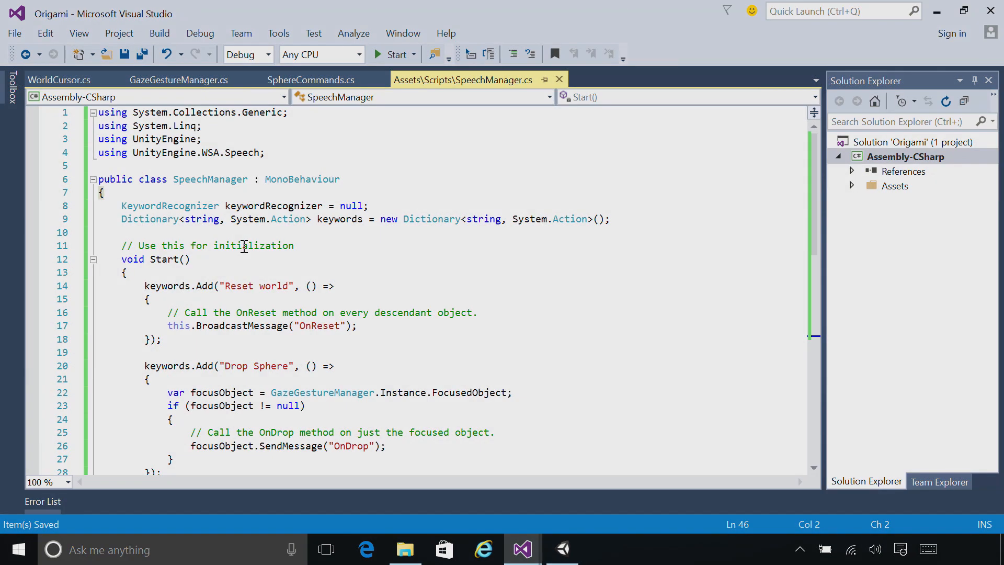
scroll(down, 3)
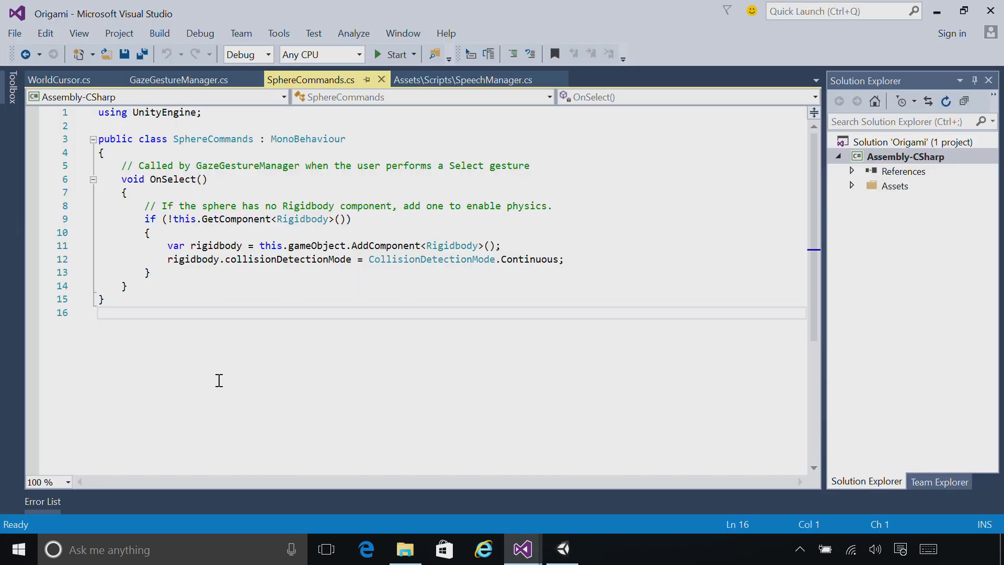
Replace SphereCommands.cs with code adding OnReset and OnDrop, then review both methods.
key(ctrl+a)
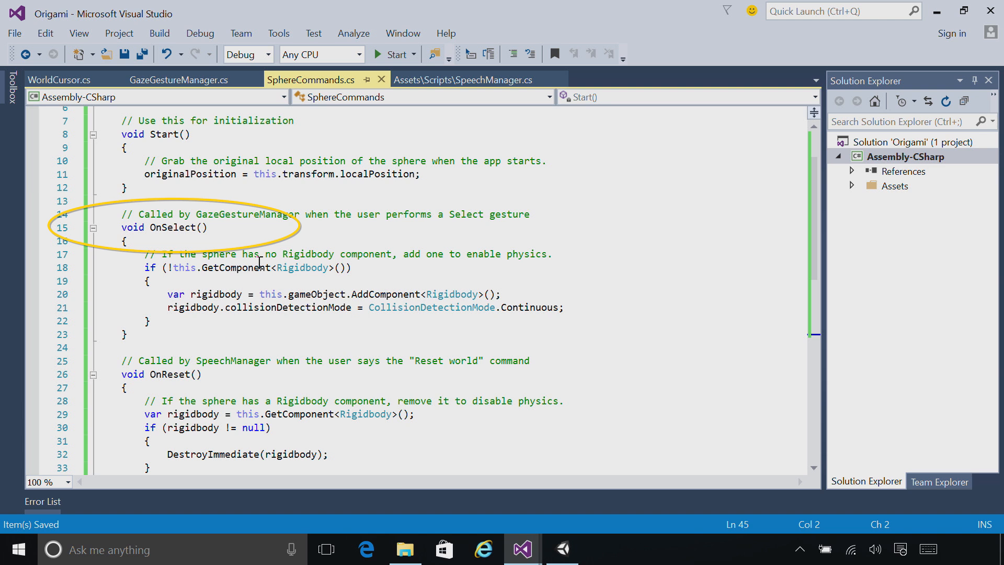
scroll(down, 3)
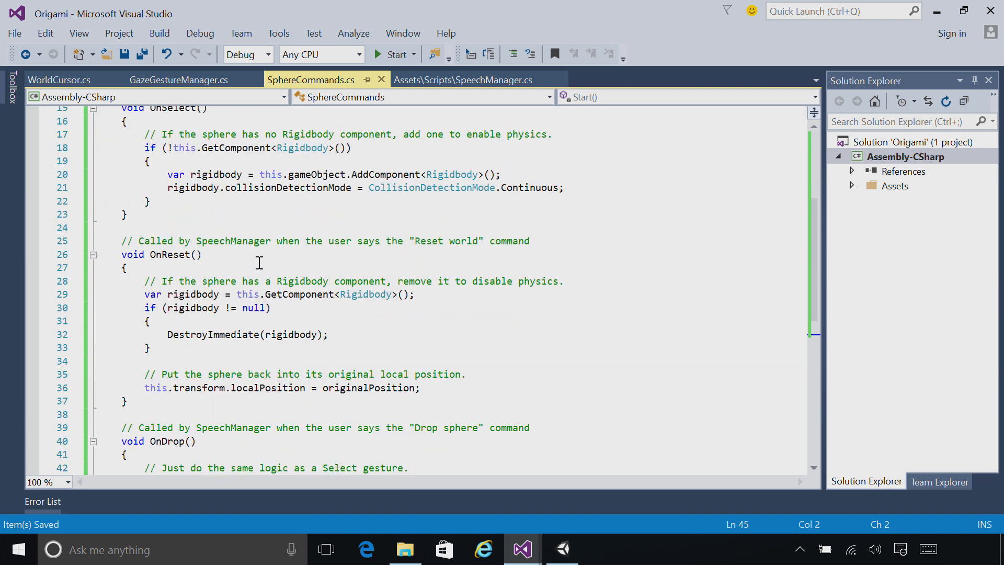
scroll(down, 3)
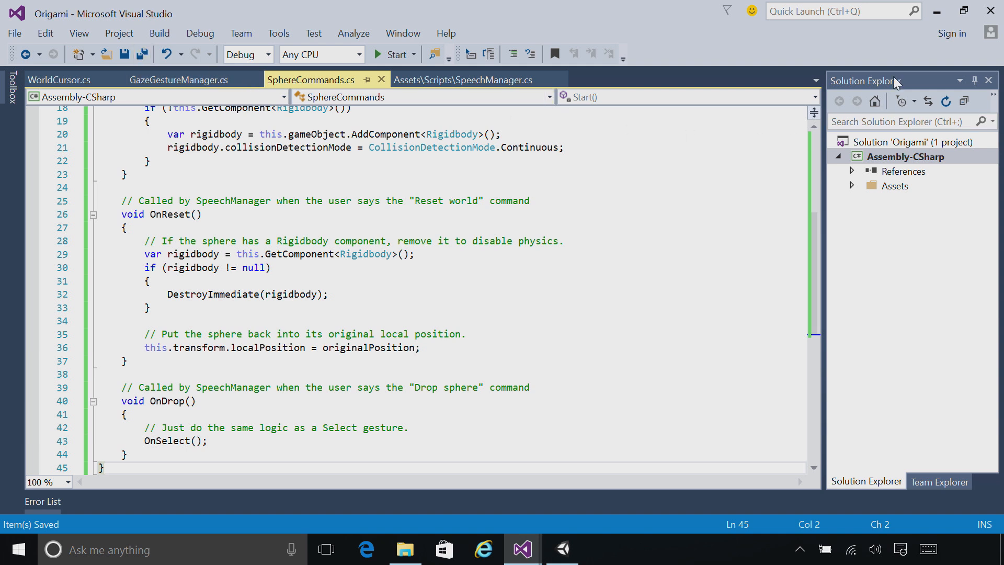
Build the Windows Store app from Build Settings into the App folder.
click(562, 548)
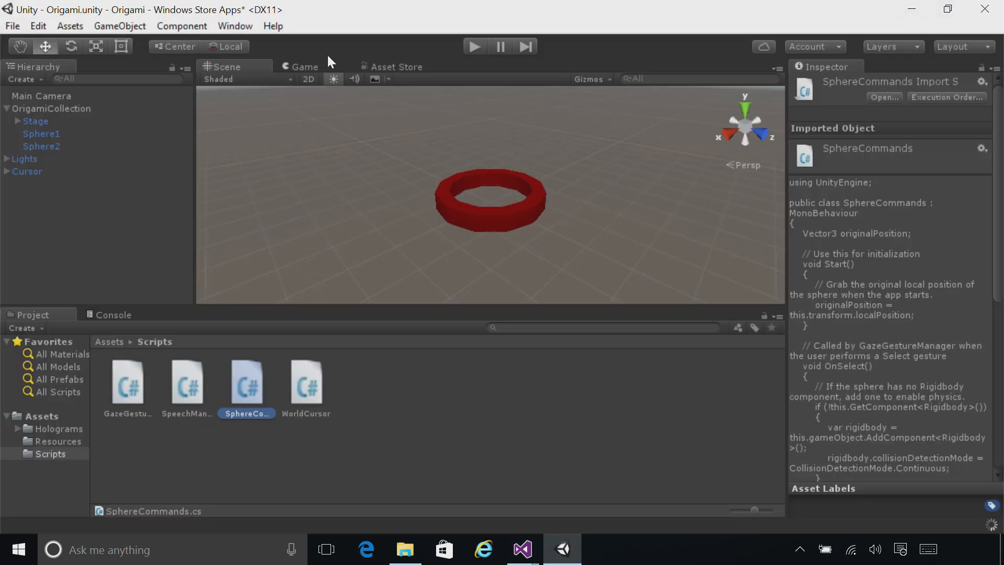
click(12, 26)
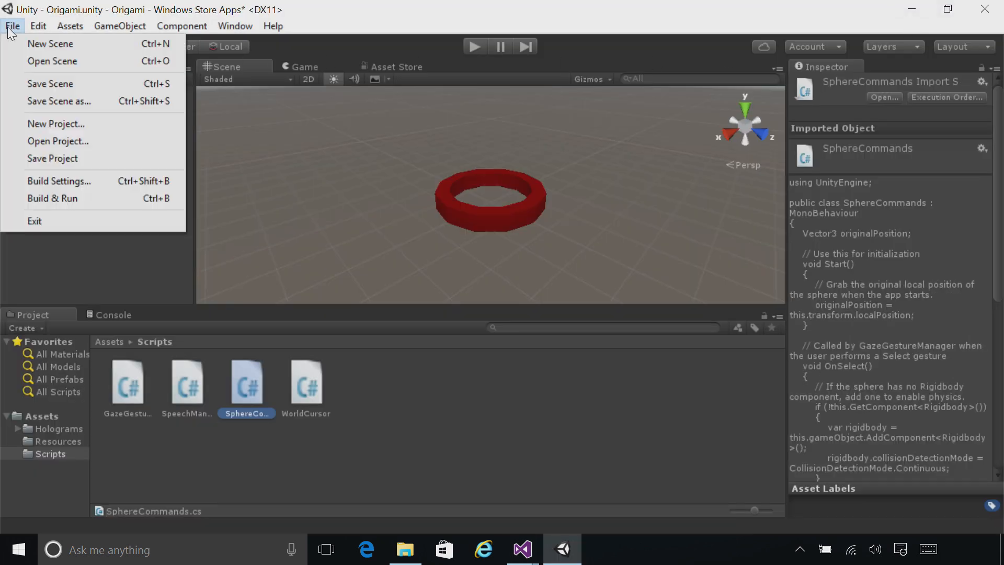
click(59, 181)
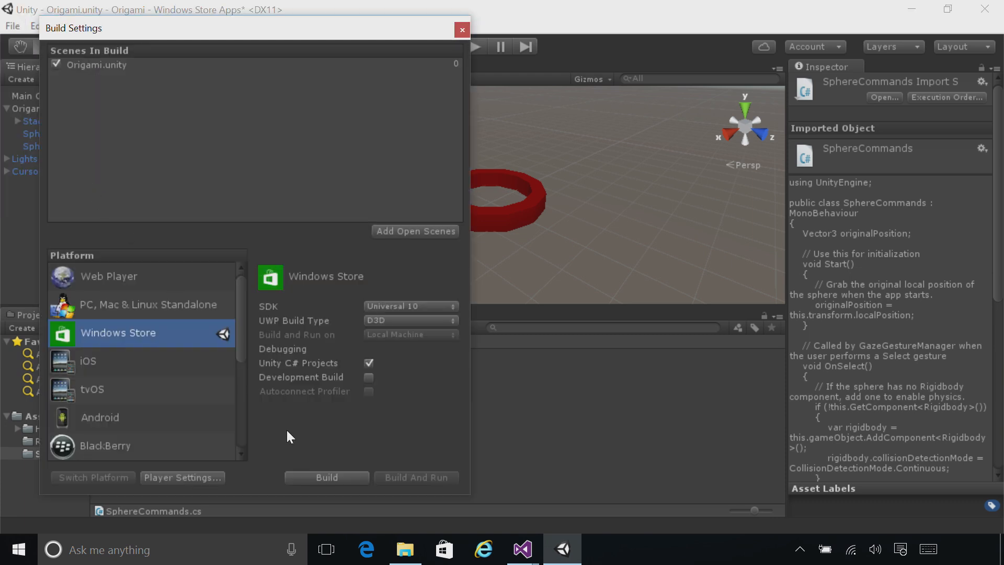
click(326, 477)
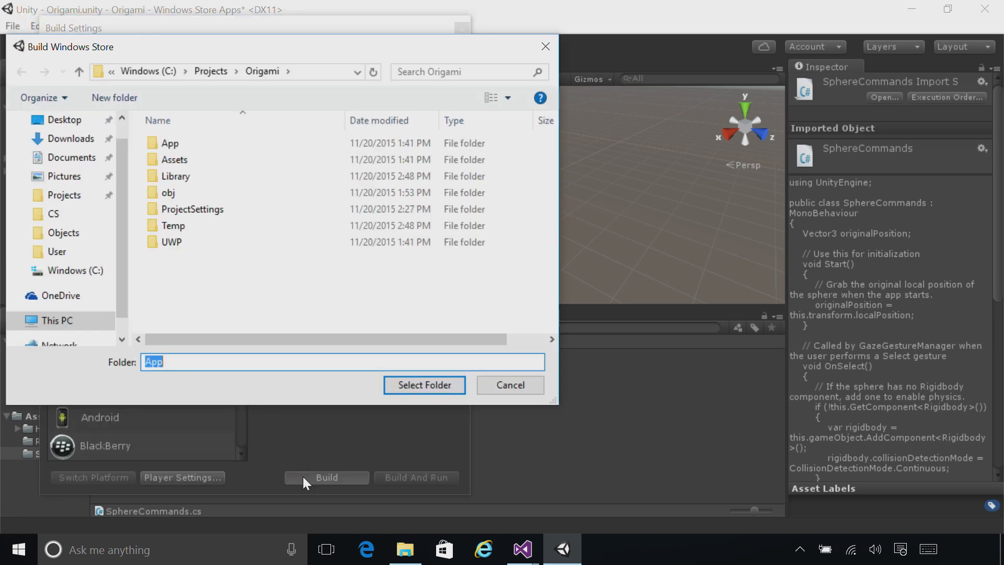
click(424, 385)
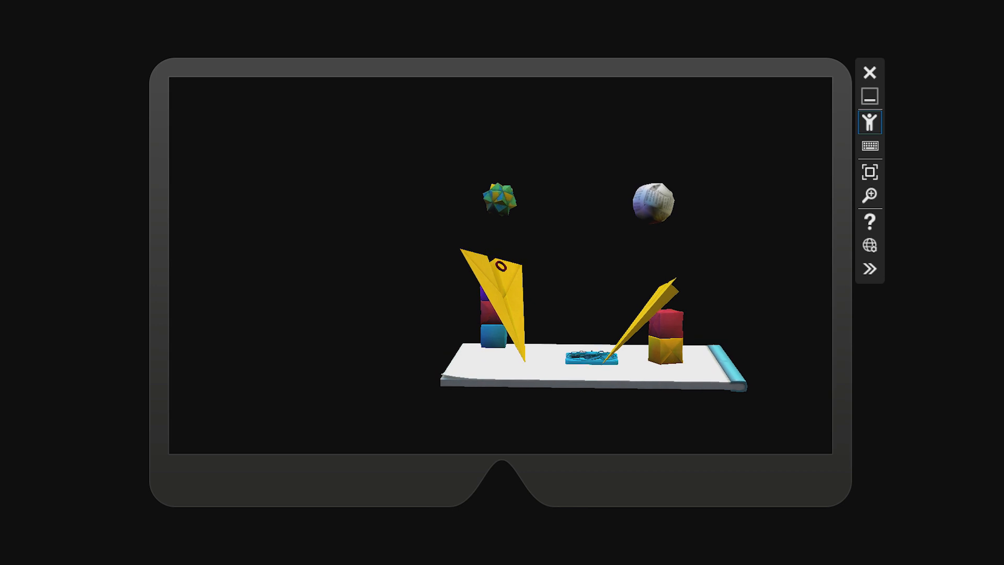